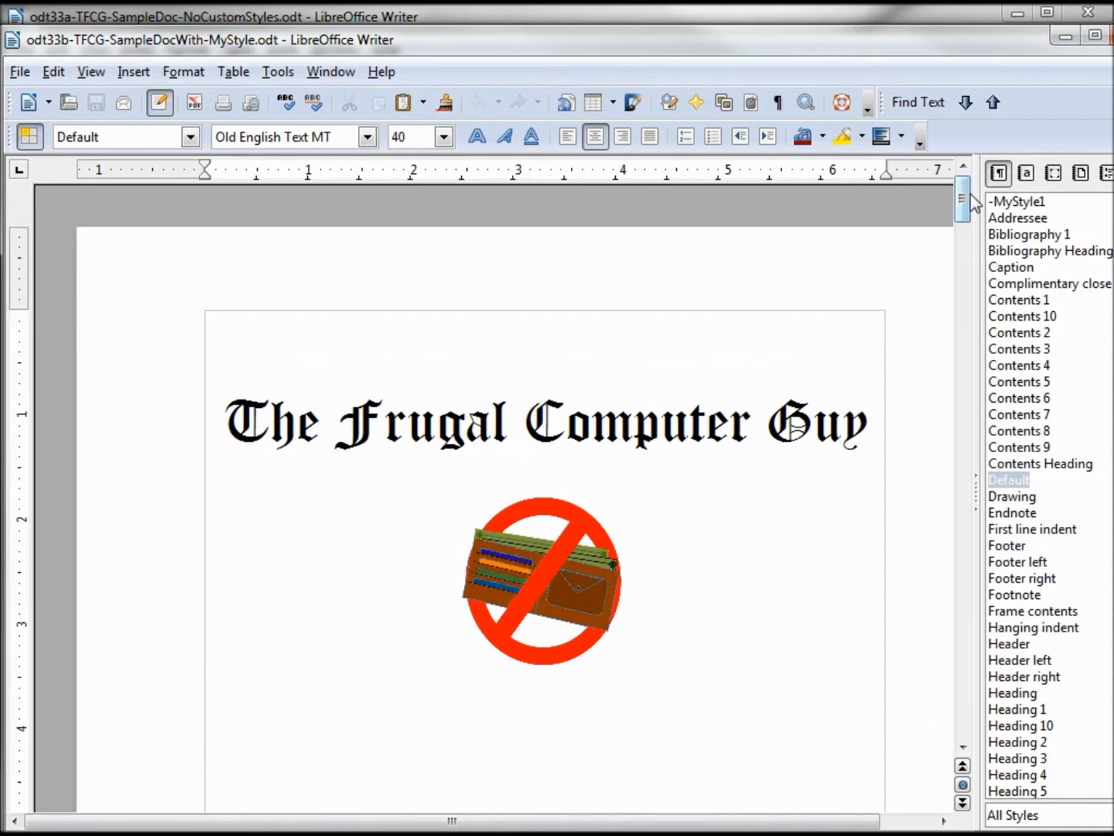
# Step: Position the NoCustomStyles document window over the MyStyle document with both style lists visible
pyautogui.moveTo(962, 208); pyautogui.dragTo(963, 297)
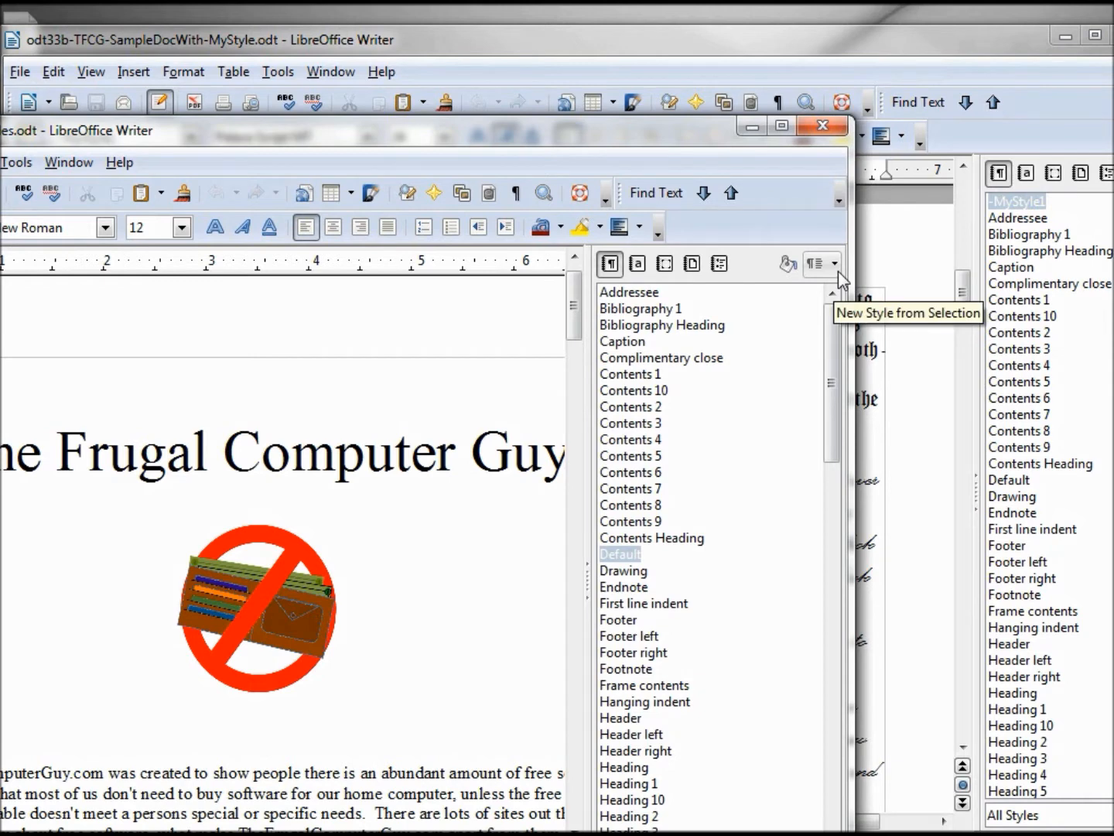
# Step: Start Load Styles from the sidebar's style actions menu, with text styles checked
pyautogui.click(817, 263)
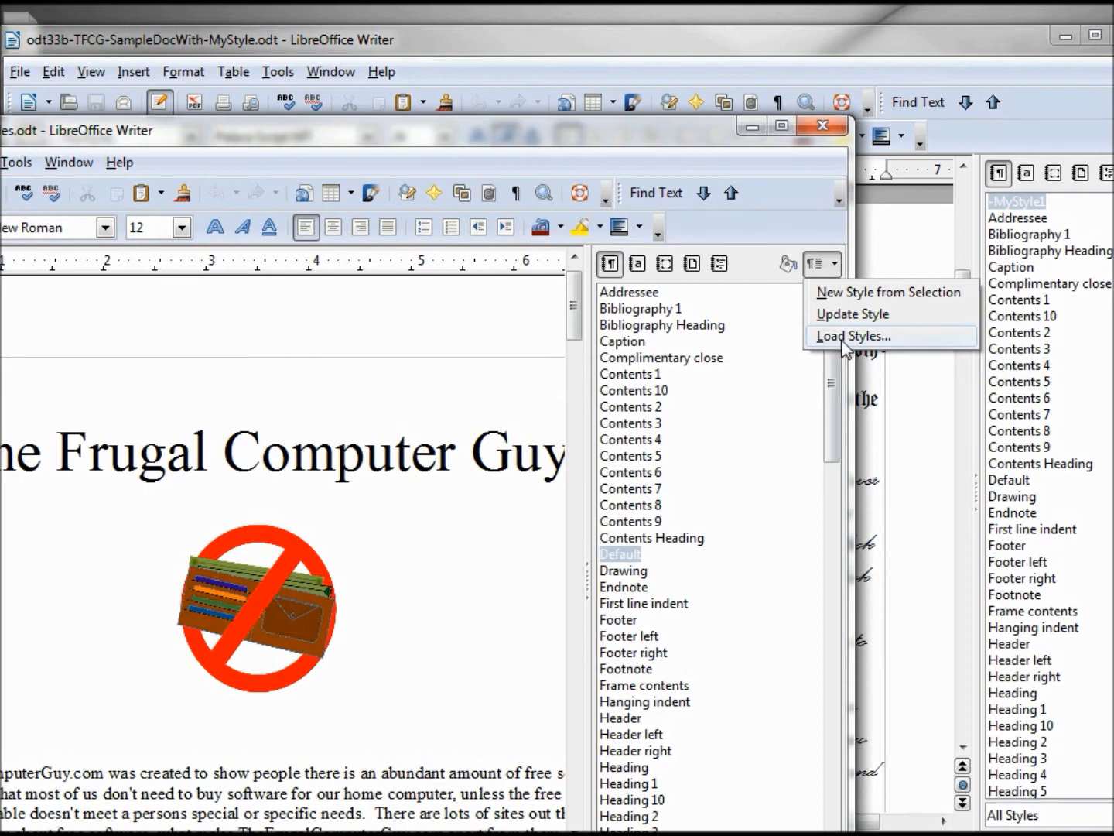
pyautogui.click(852, 334)
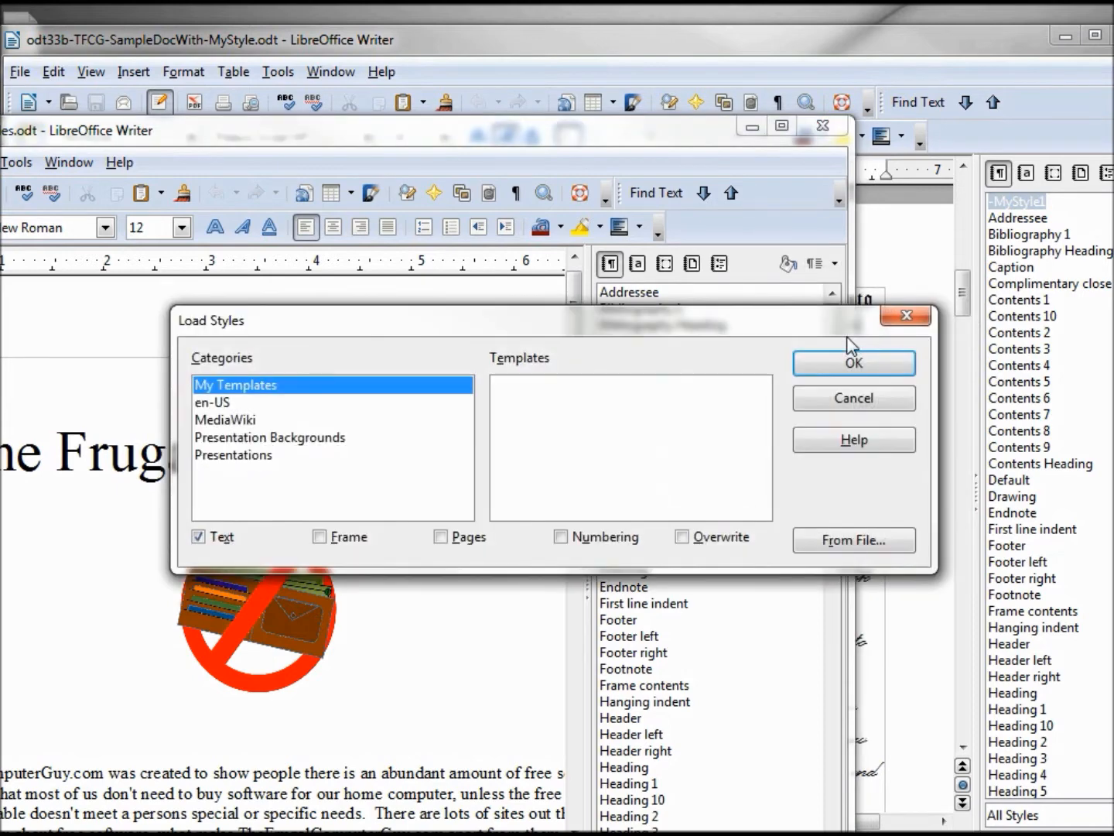
pyautogui.moveTo(290, 393)
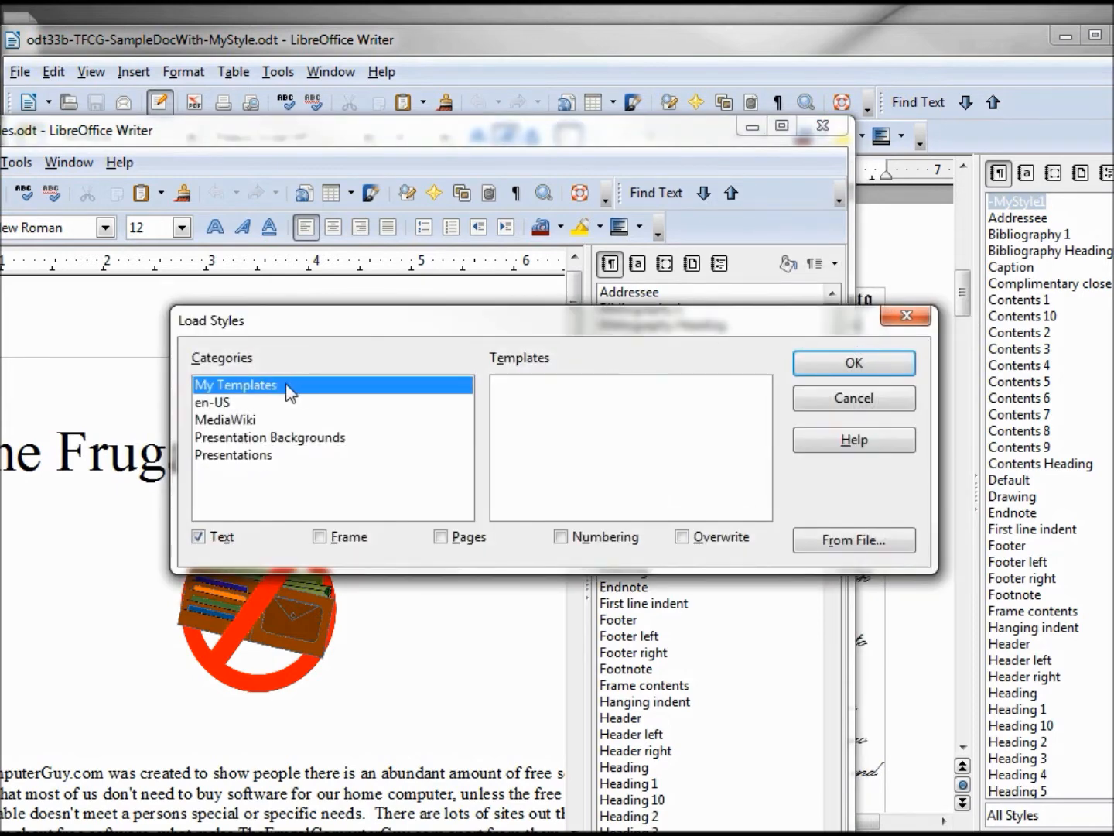
pyautogui.moveTo(486, 425)
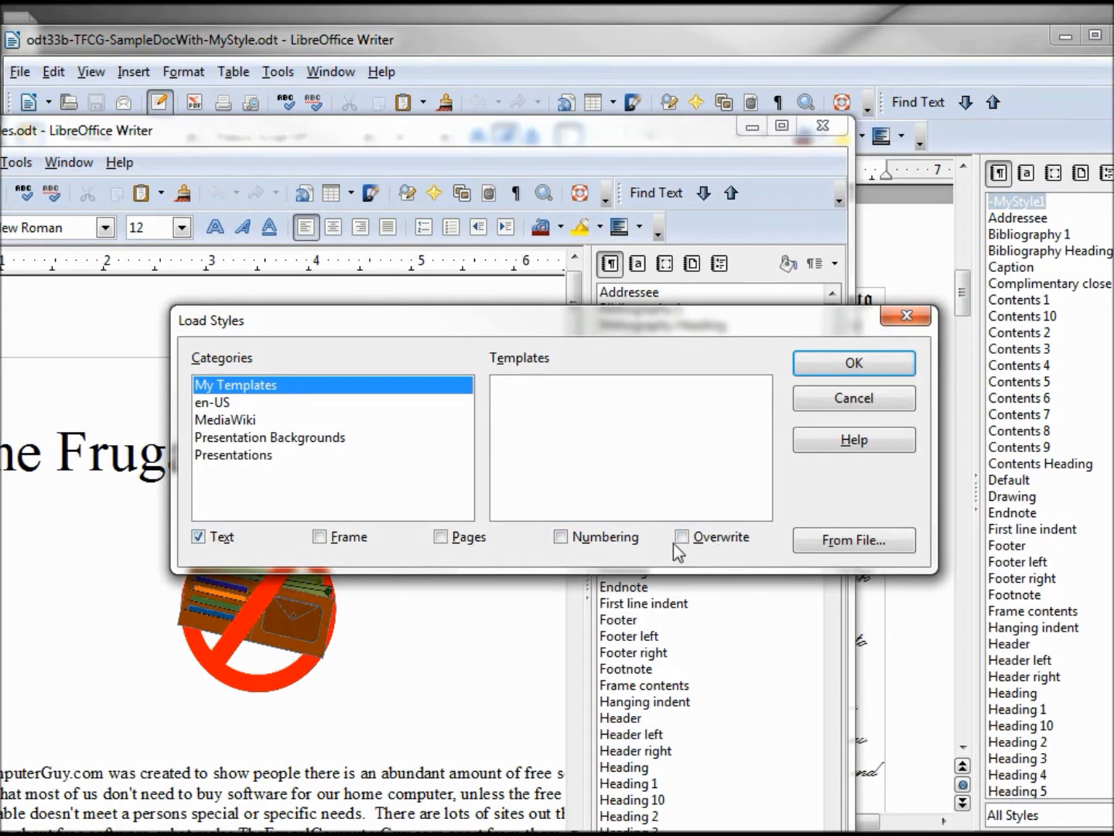
pyautogui.click(682, 535)
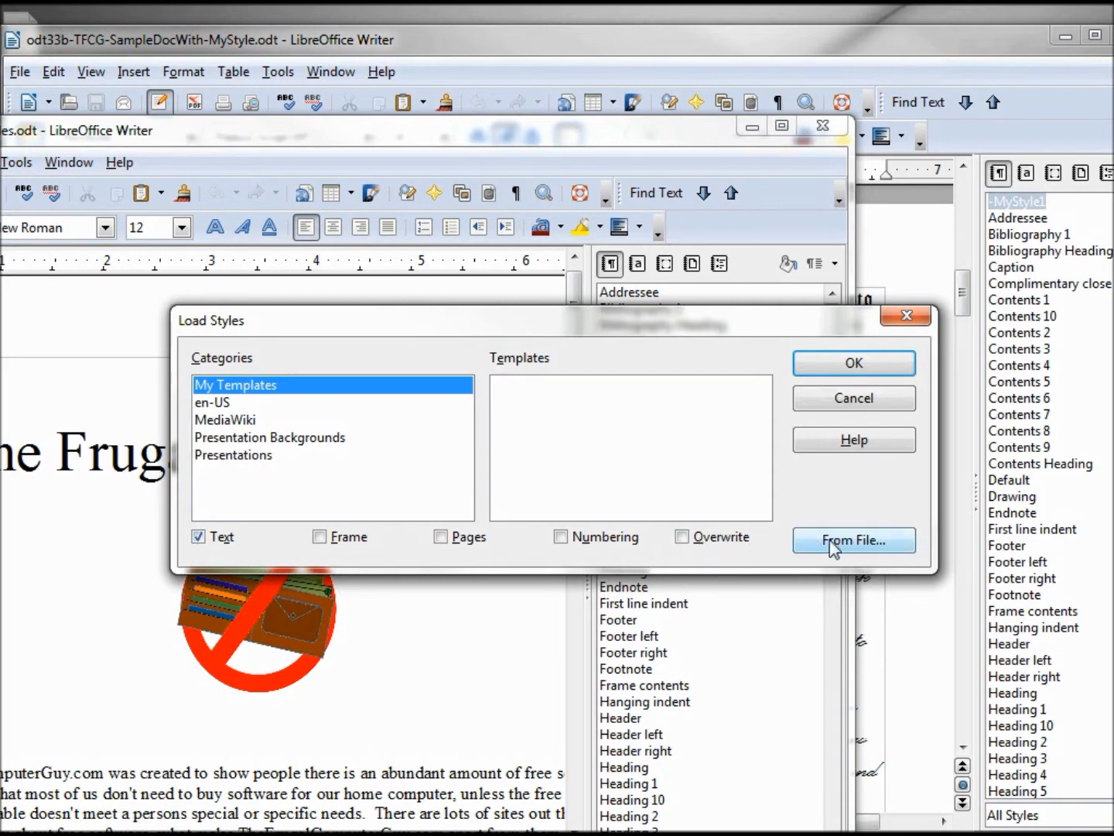
# Step: Load styles from odt33b-TFCG-SampleDocWith-MyStyle.odt on the Desktop so MyStyle1 appears in the list
pyautogui.click(854, 538)
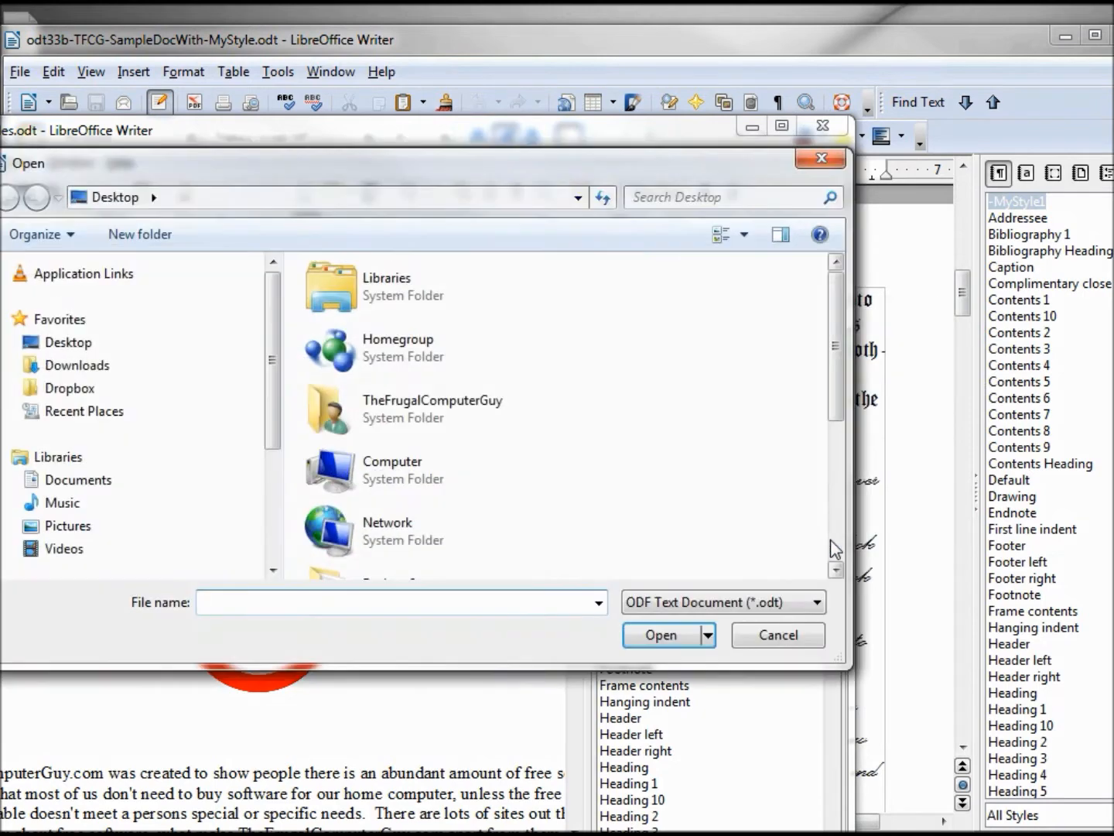
pyautogui.scroll(-3)
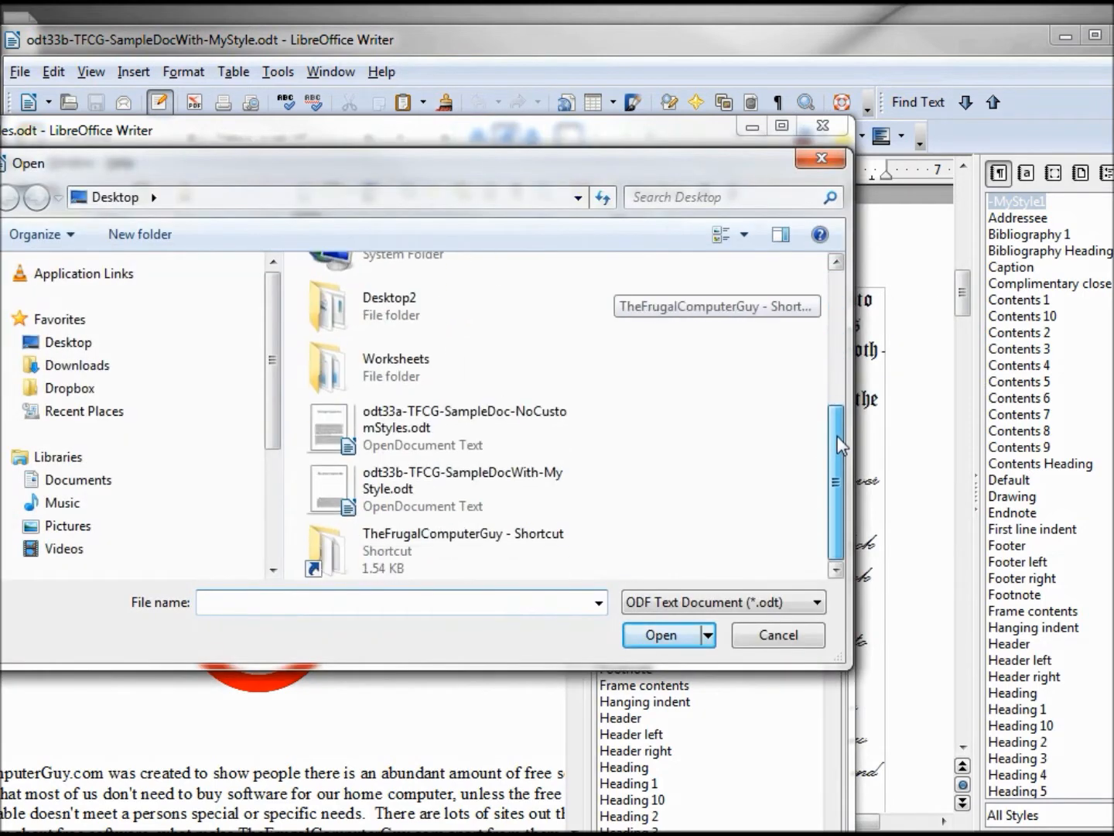
pyautogui.click(437, 489)
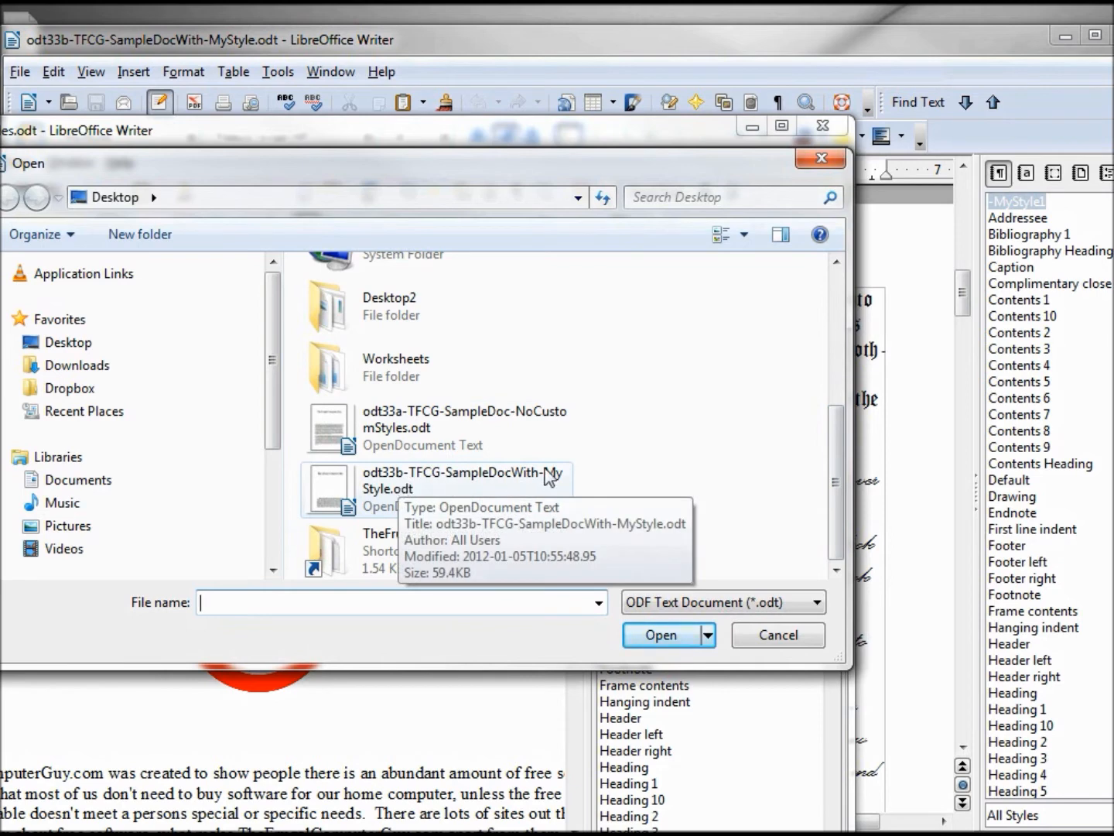
pyautogui.moveTo(555, 483)
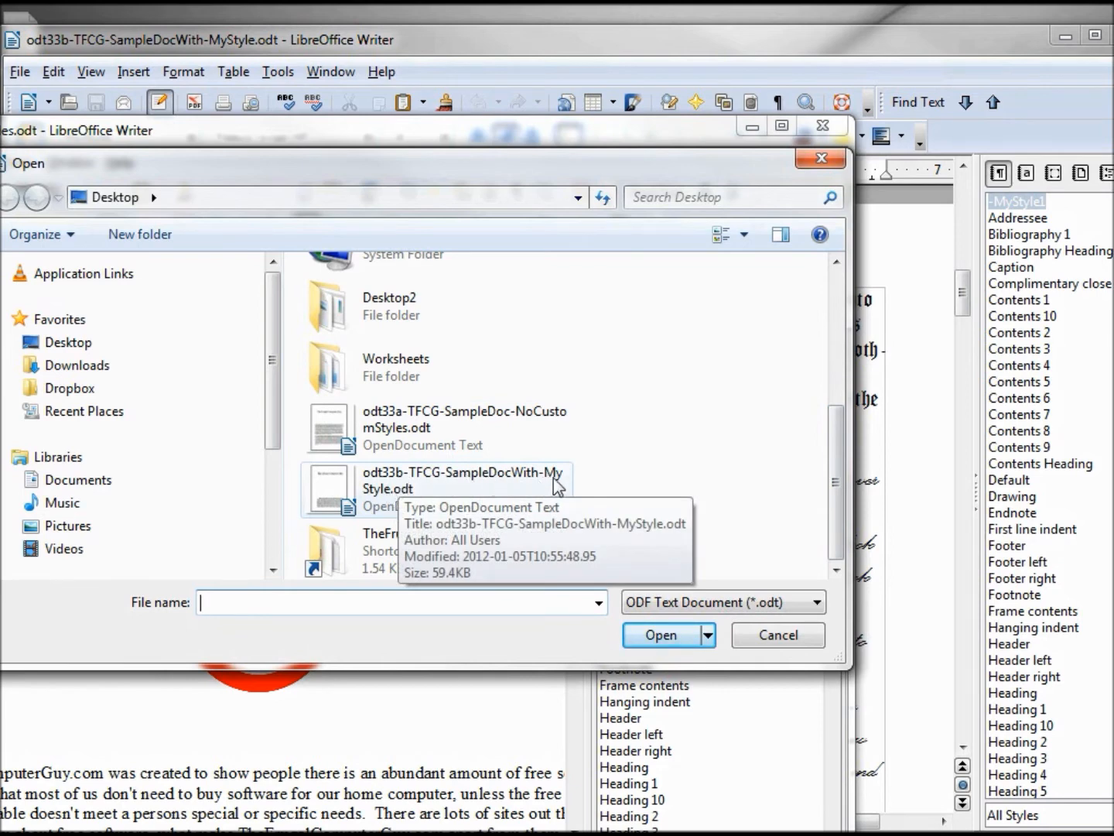
pyautogui.click(461, 488)
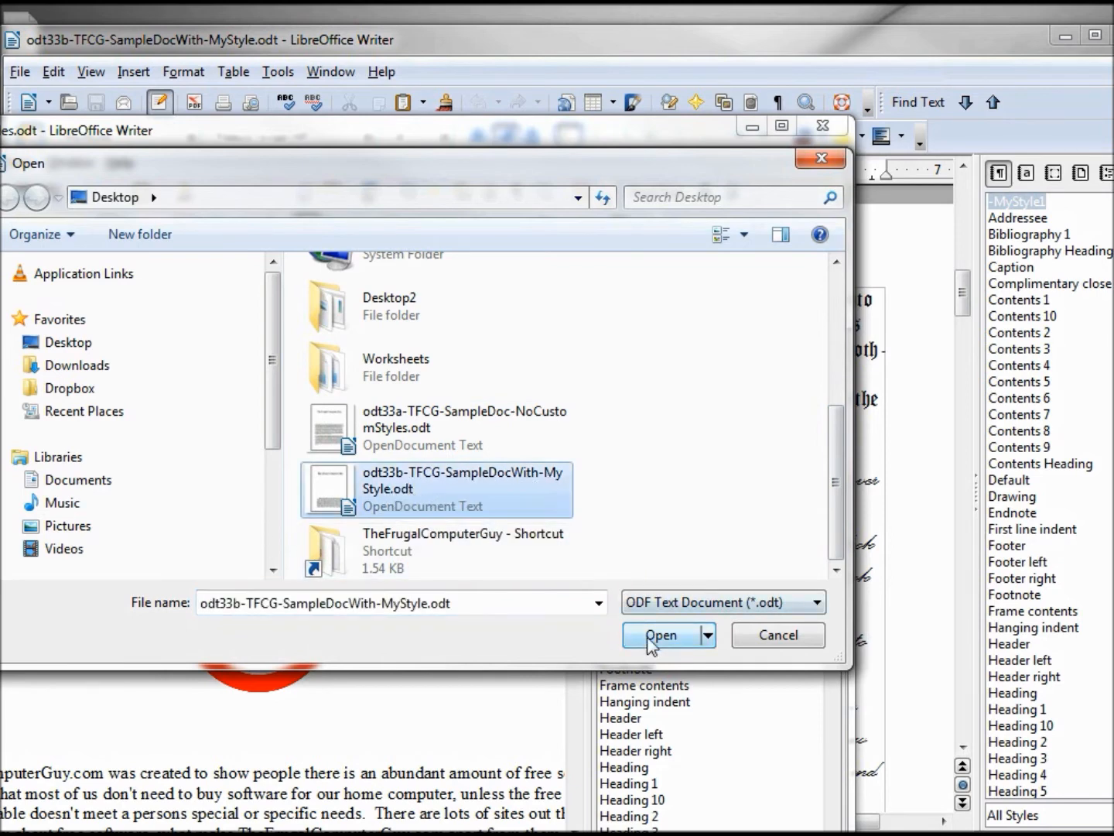
pyautogui.click(660, 635)
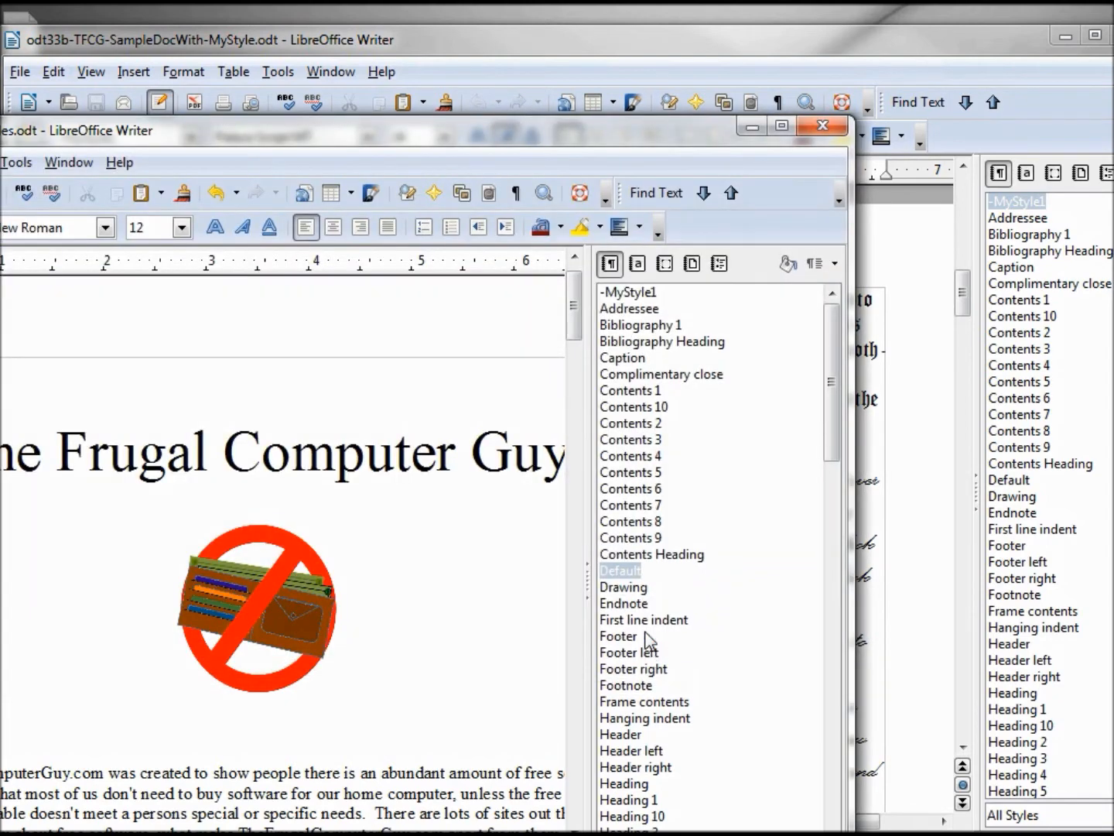
pyautogui.moveTo(616, 313)
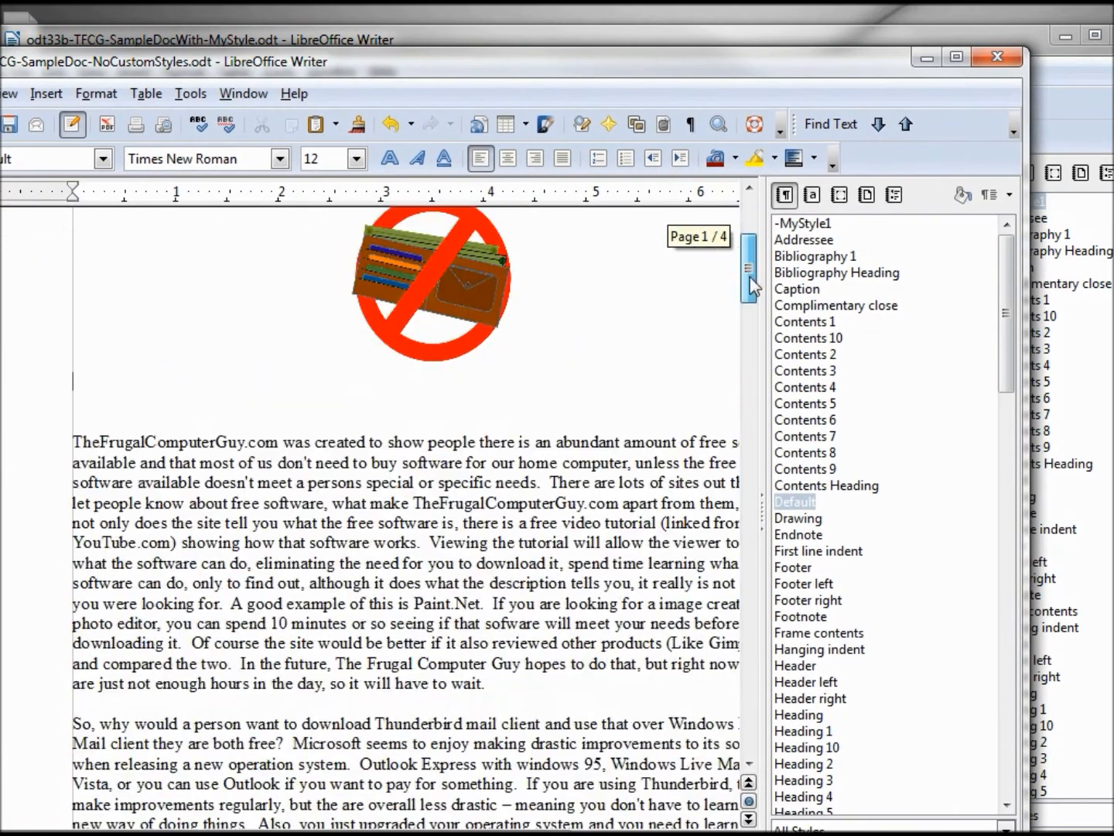
# Step: Apply MyStyle1 to the paragraph beginning "When TheFrugalComputerGuy.com was started", giving it script lettering
pyautogui.scroll(-3)
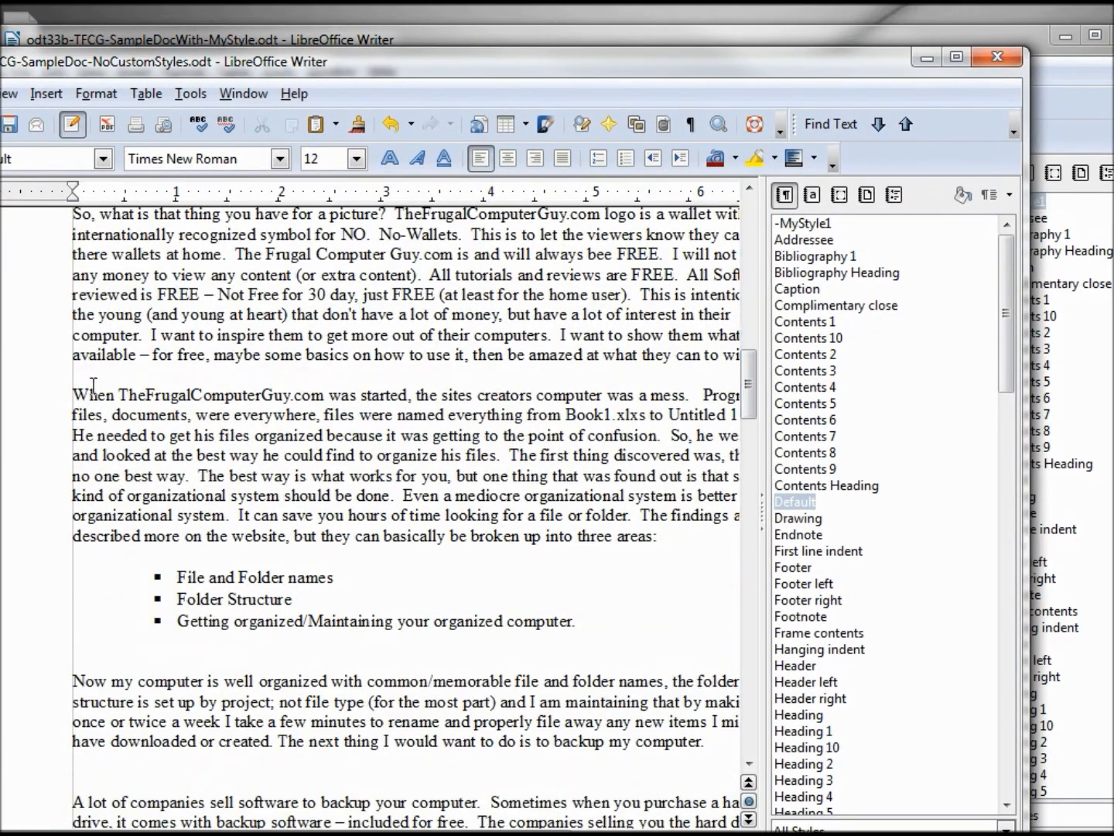
pyautogui.moveTo(75, 395); pyautogui.dragTo(655, 535)
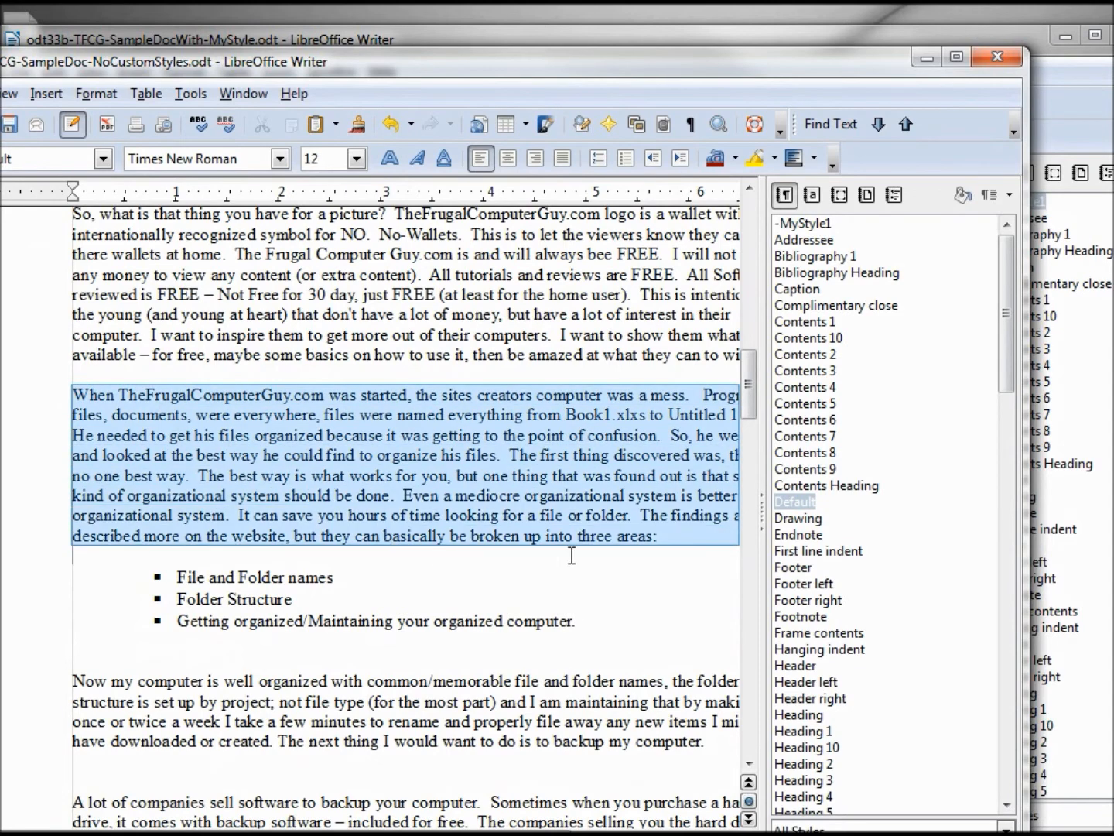
pyautogui.click(802, 223)
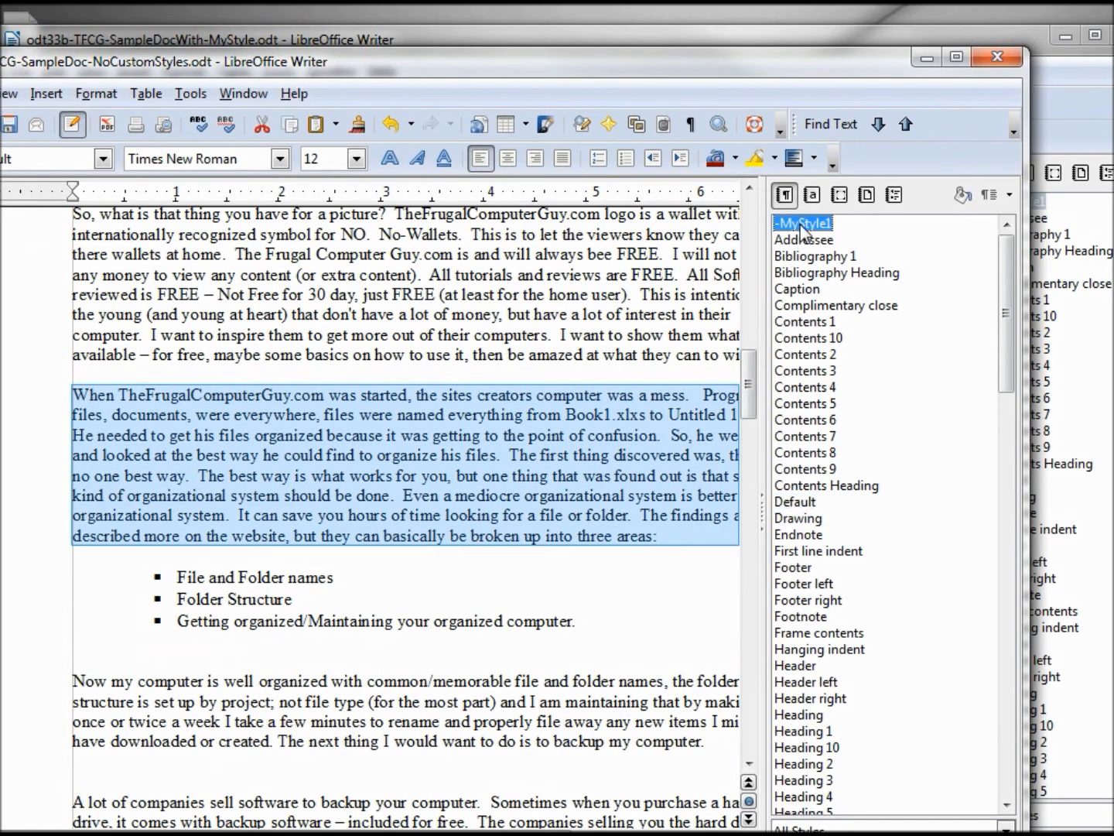
pyautogui.doubleClick(802, 223)
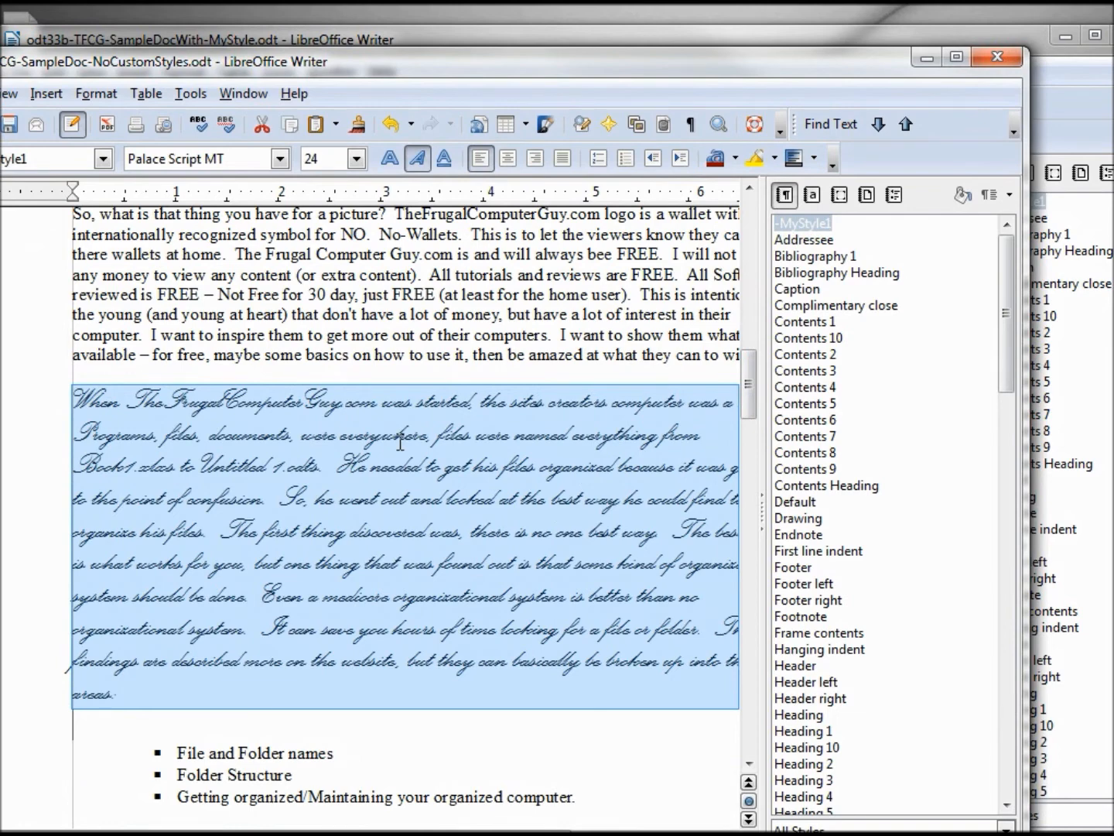
pyautogui.moveTo(944, 235)
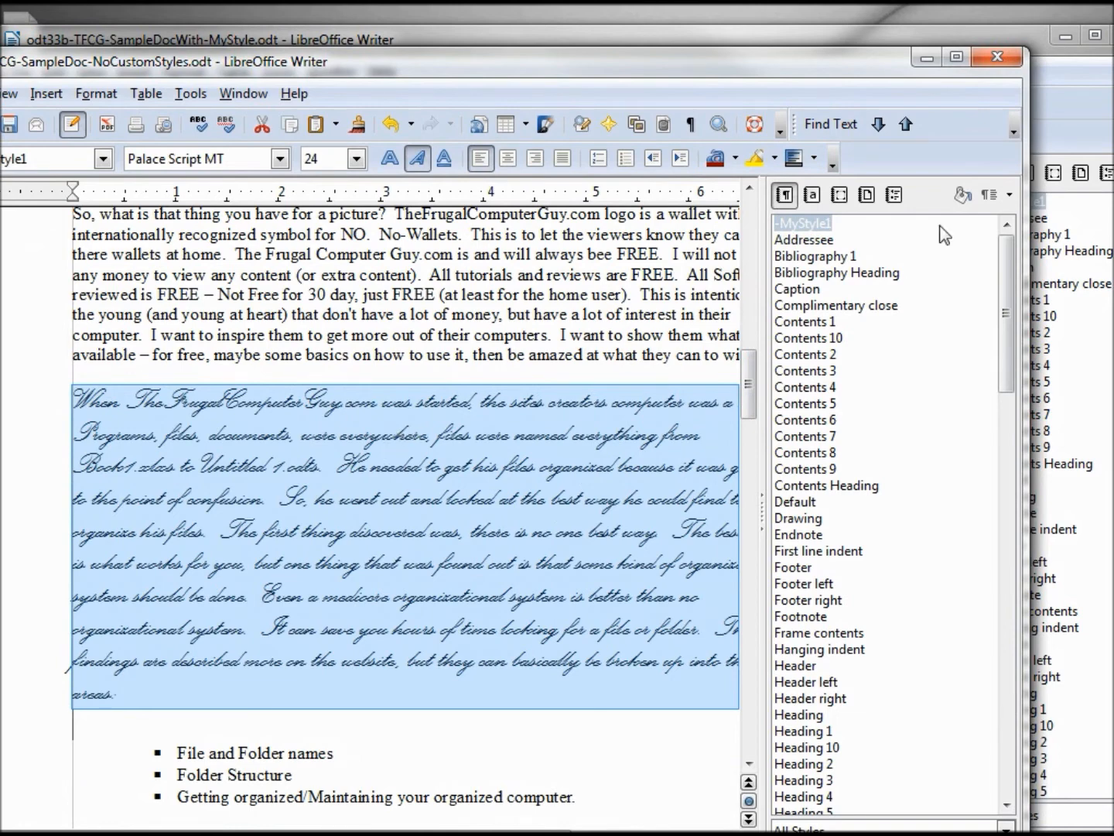
# Step: Start another Load Styles with Overwrite ticked and bring up the From File chooser
pyautogui.click(991, 195)
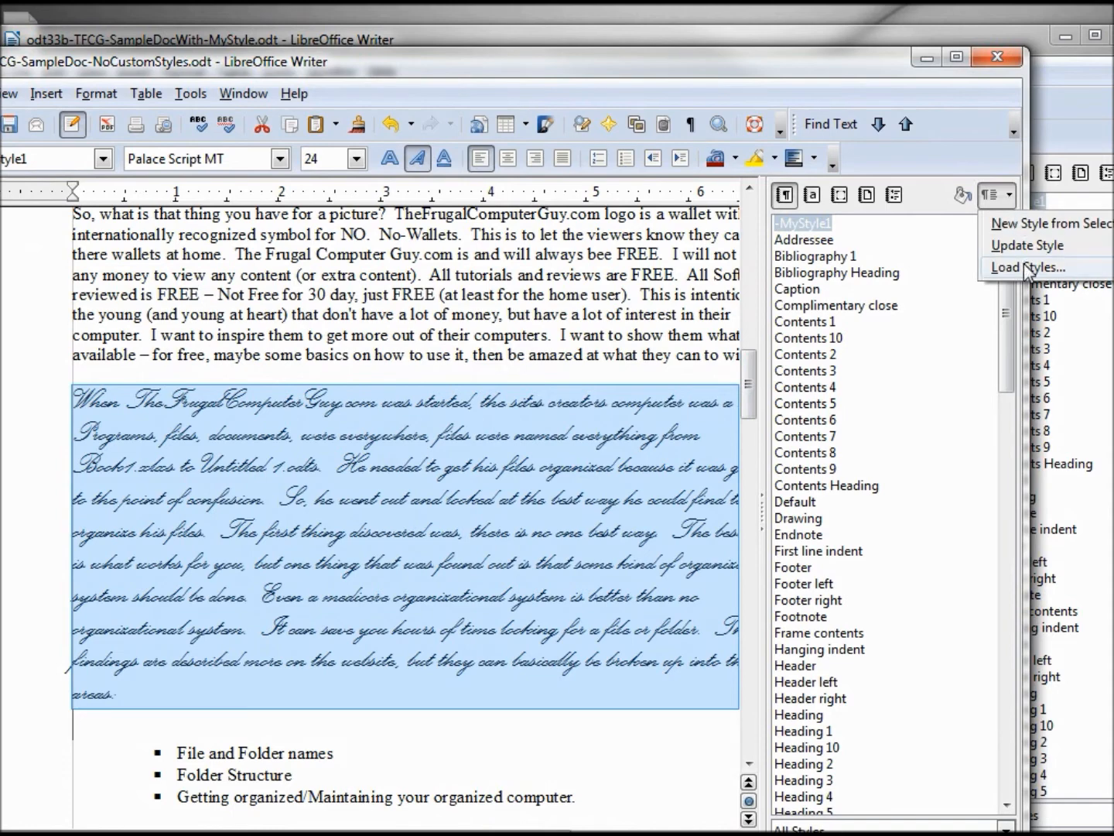
pyautogui.click(1028, 266)
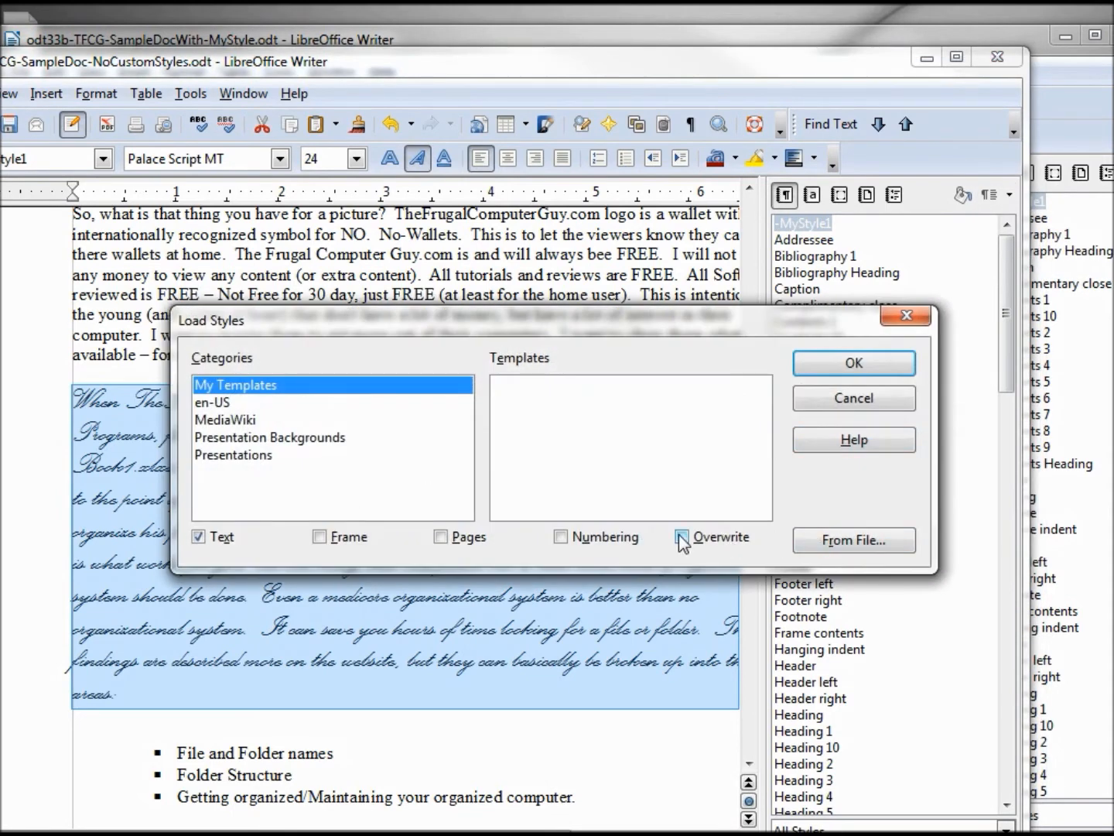
pyautogui.click(682, 537)
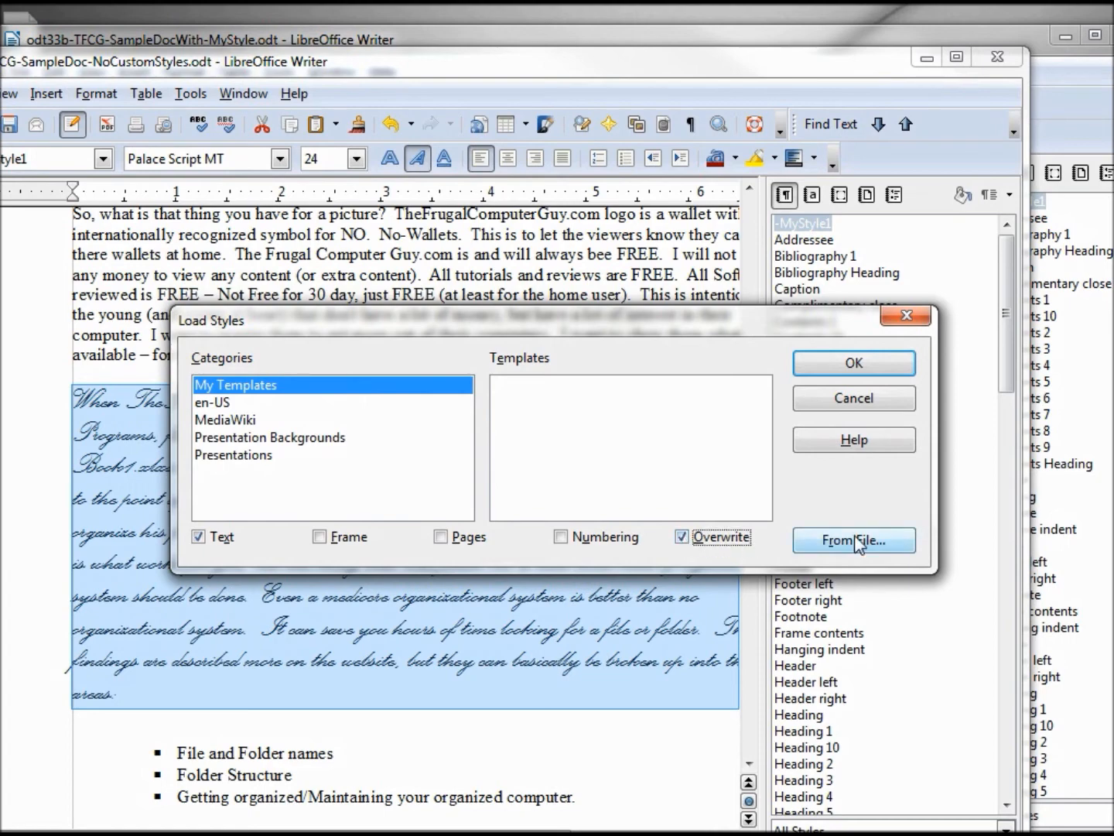
pyautogui.click(855, 540)
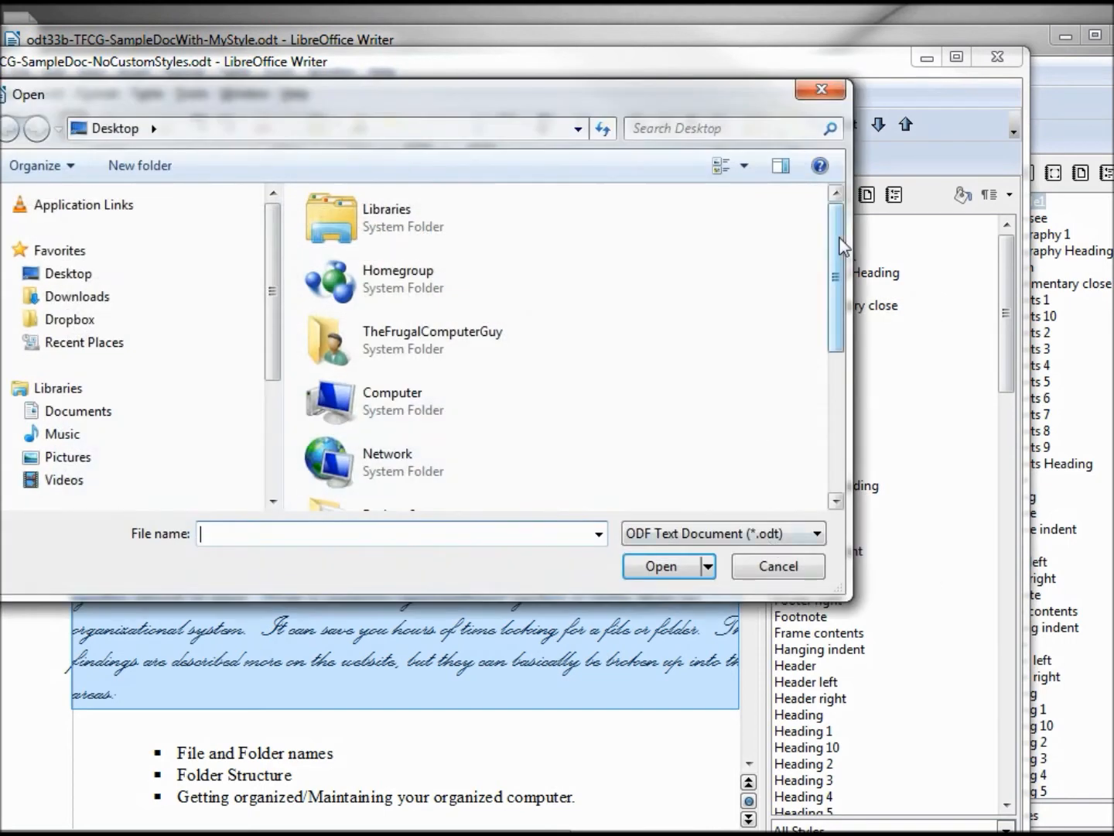
# Step: Load odt33b-TFCG-SampleDocWith-MyStyle.odt with overwrite, turning body text to the blackletter Default look
pyautogui.scroll(-3)
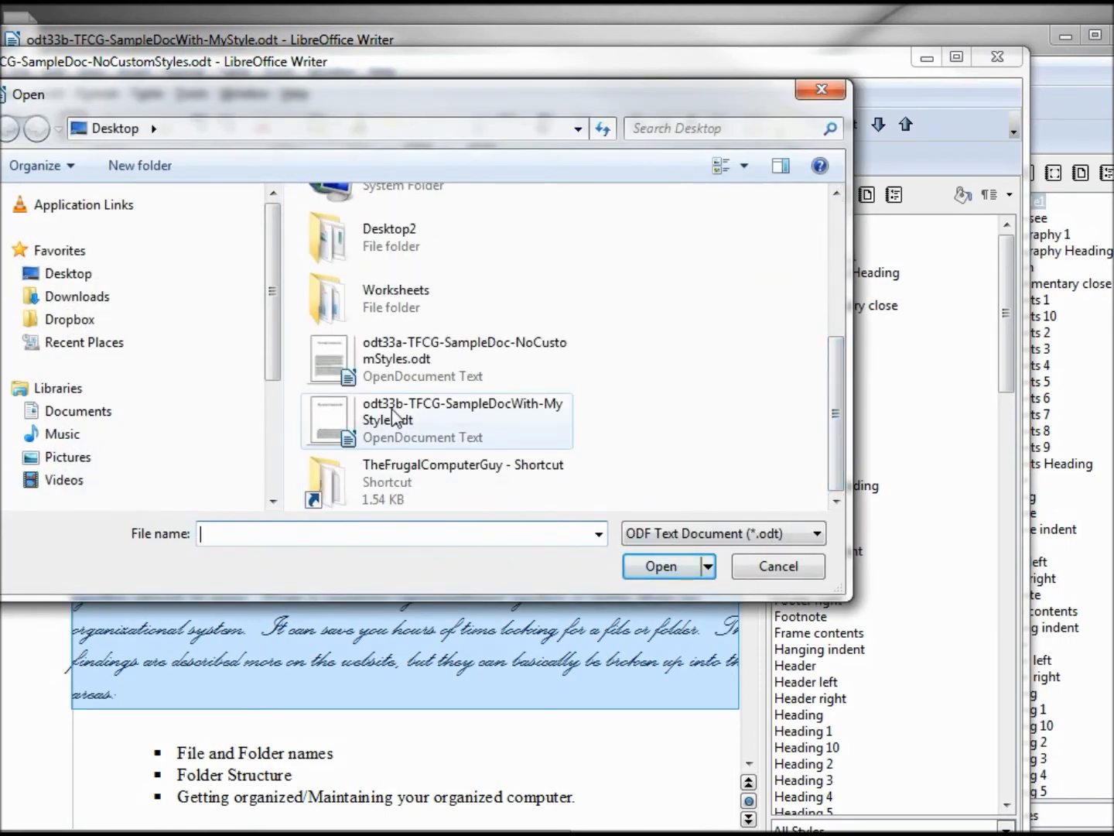
pyautogui.click(436, 421)
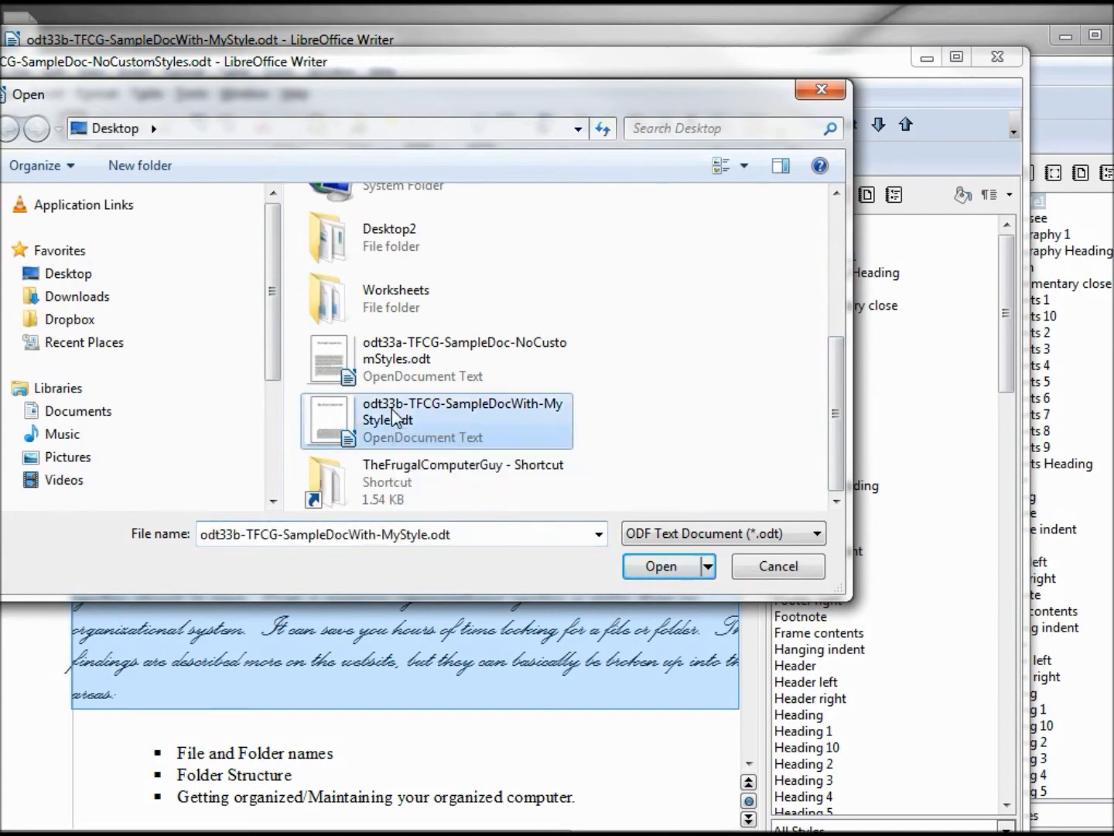
pyautogui.click(660, 566)
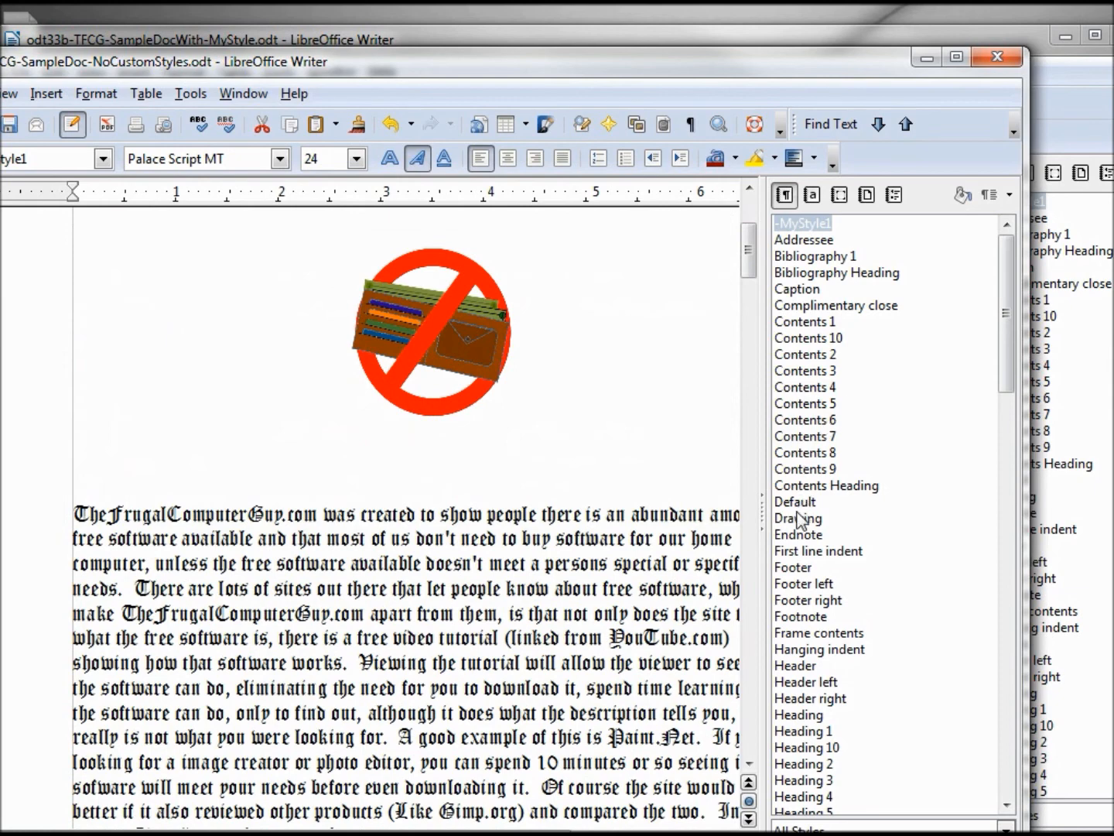
pyautogui.moveTo(761, 266)
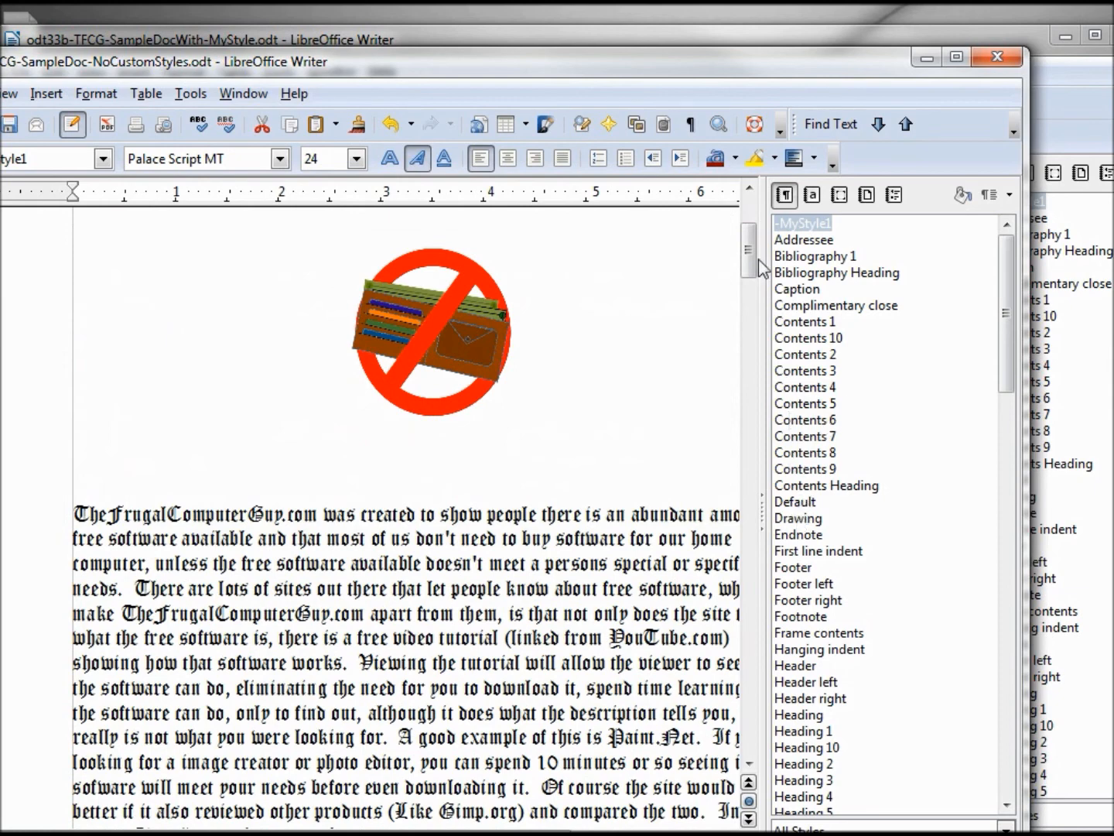